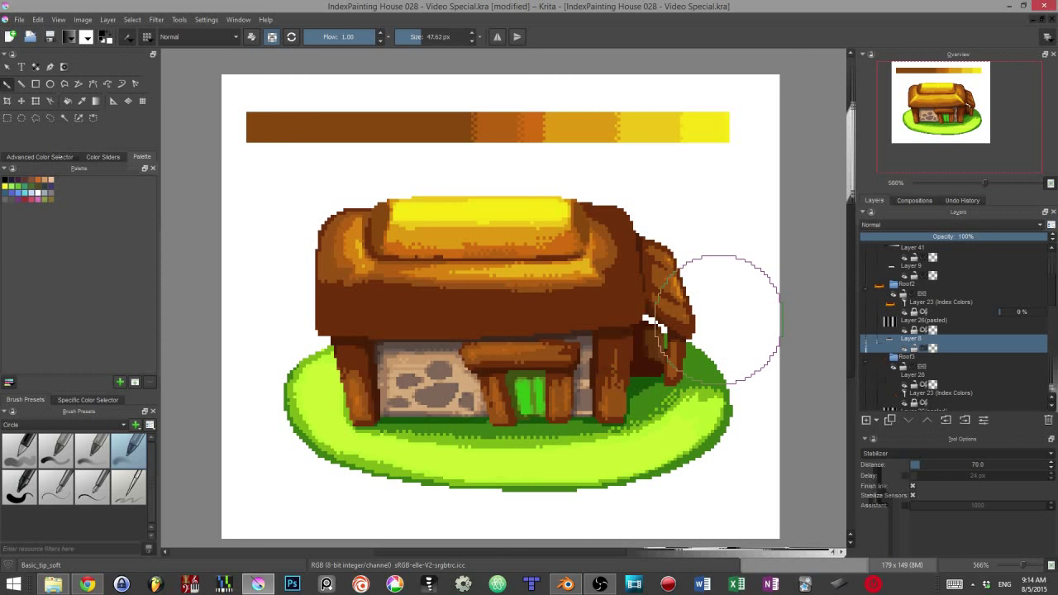
# Open the roof's Index Colors filter layer (Layer 23) properties
pyautogui.doubleClick(938, 302)
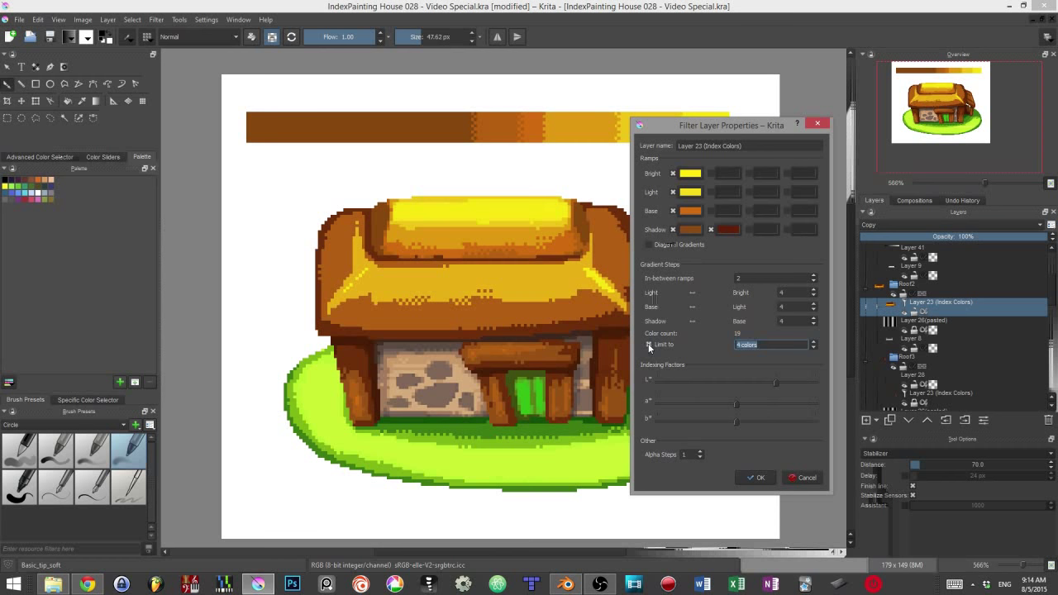
# Close the Filter Layer Properties dialog to return to the grouped house layers
pyautogui.click(755, 478)
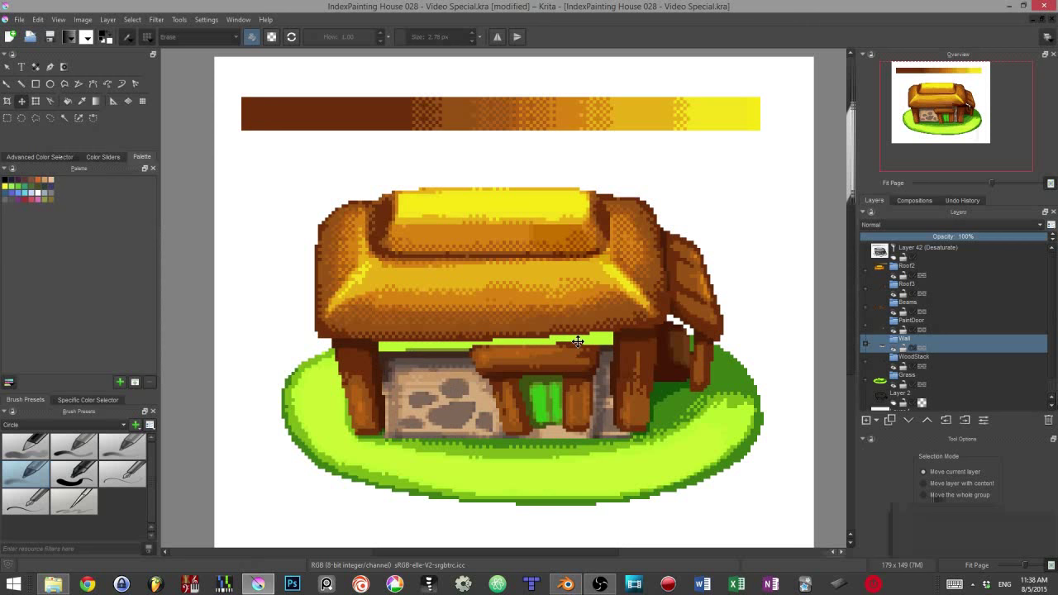
# Select the WoodStack layer in the house painting
pyautogui.click(913, 356)
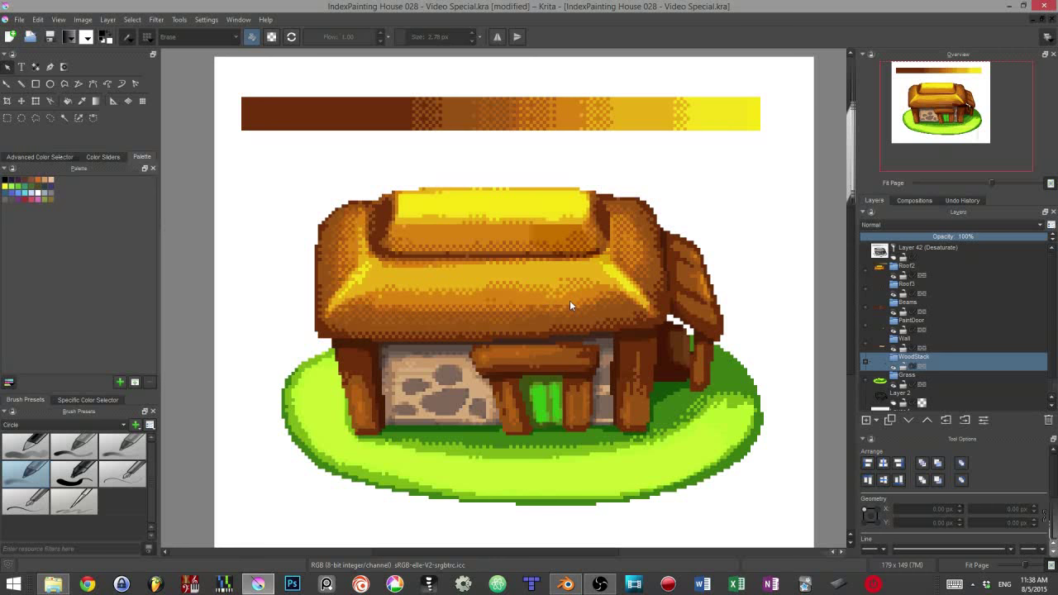
pyautogui.moveTo(717, 203)
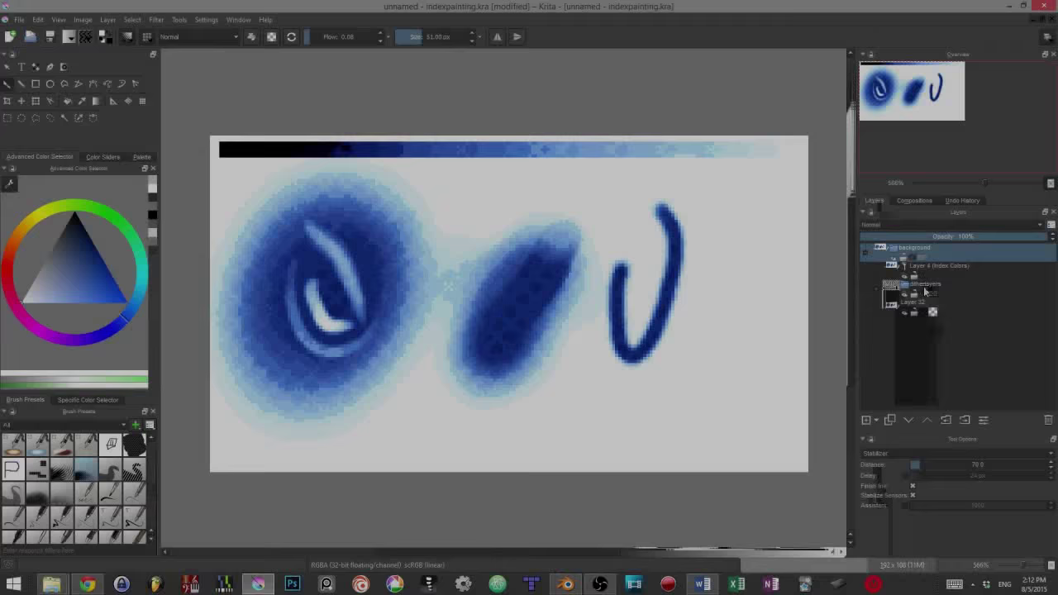
# Switch to the 'HD index layer Stack Creation Demo.kra' document
pyautogui.click(877, 285)
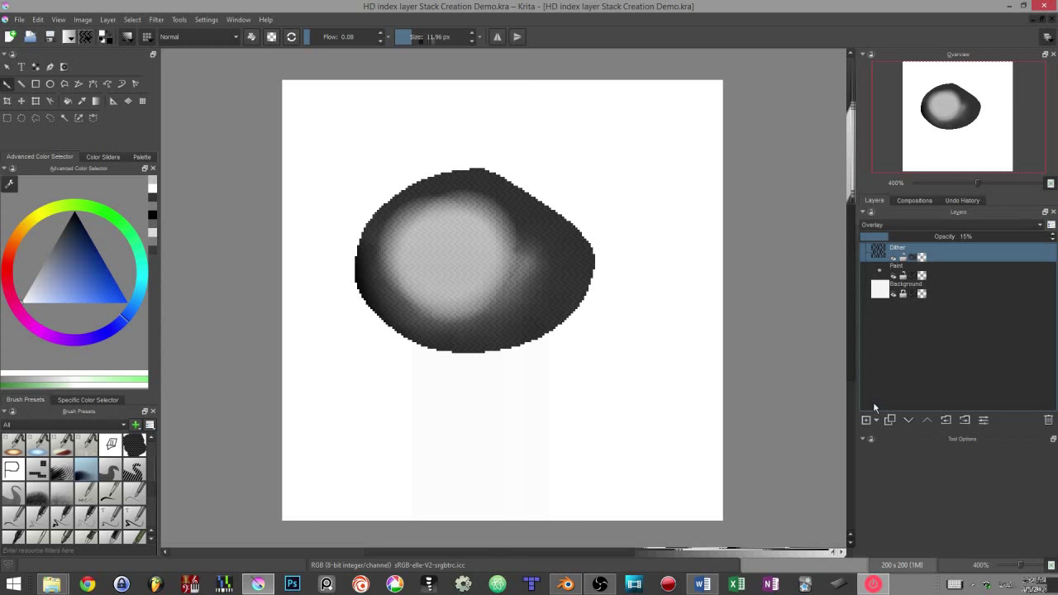
# Add a new filter layer from the Add Layer type list
pyautogui.click(867, 420)
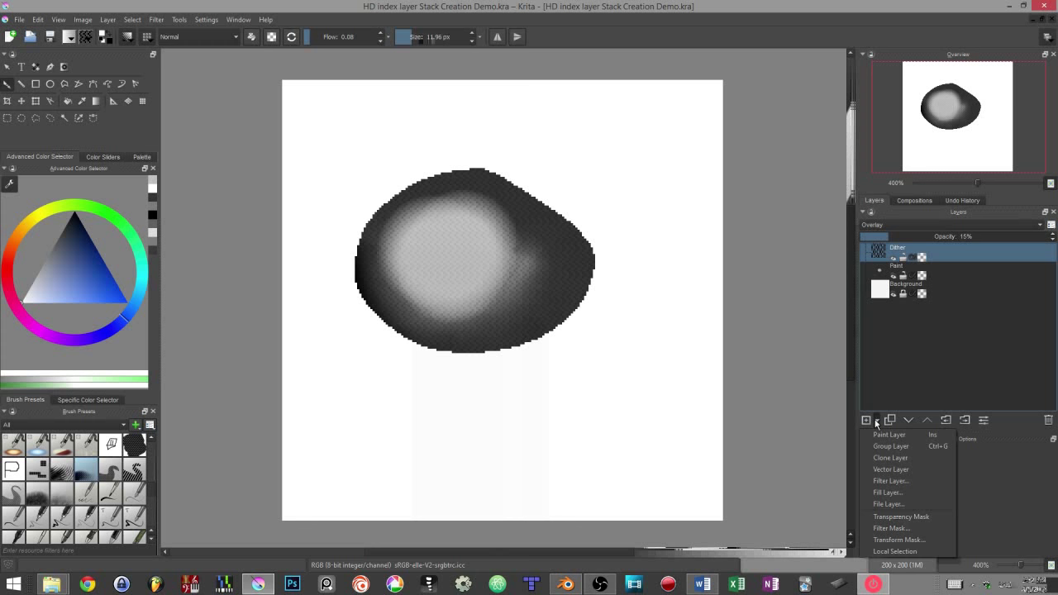
pyautogui.moveTo(891, 480)
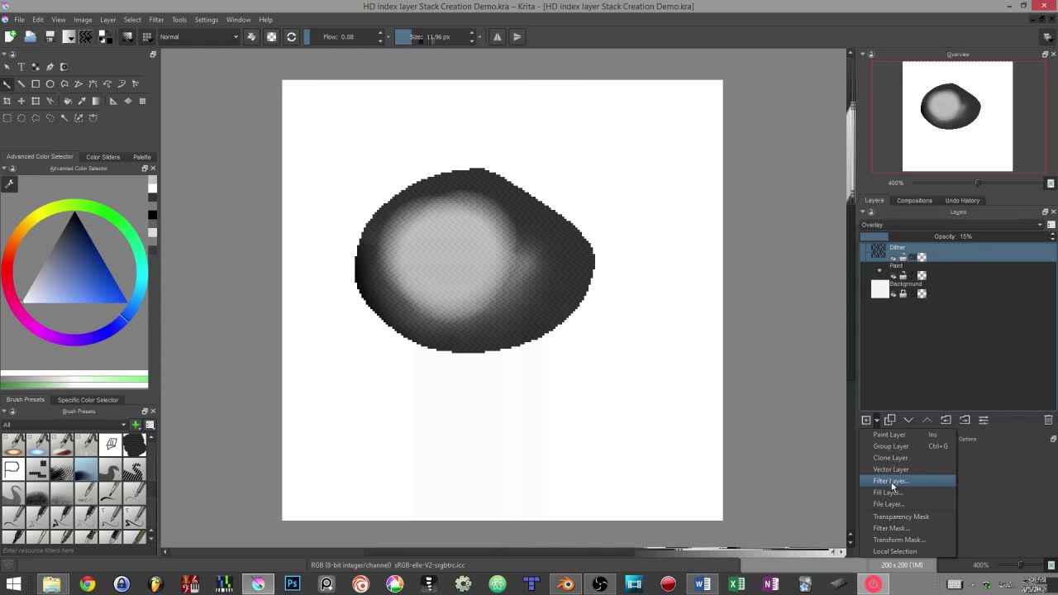
pyautogui.click(890, 480)
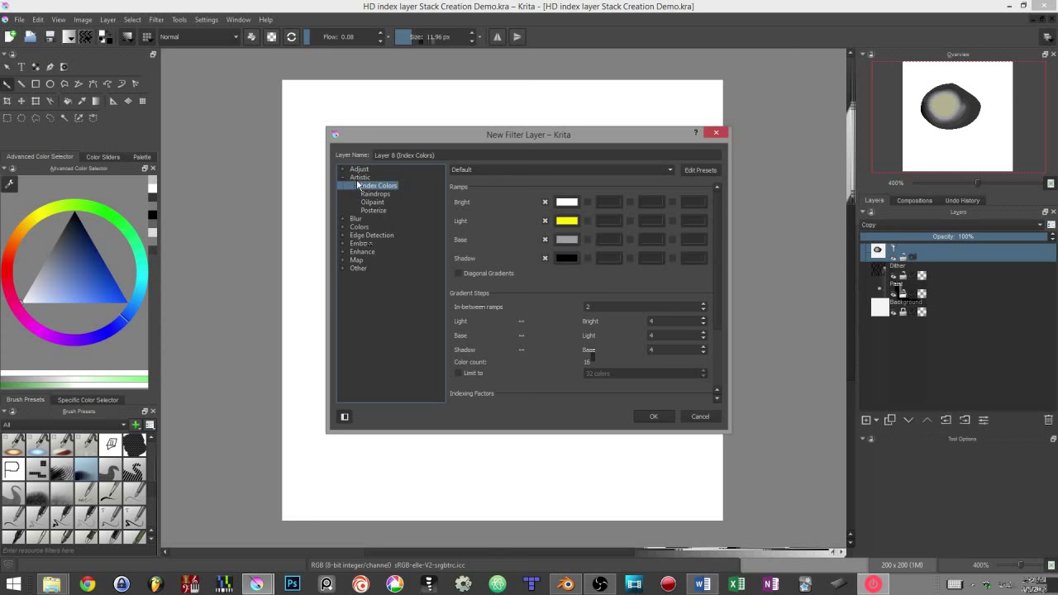
pyautogui.moveTo(653, 416)
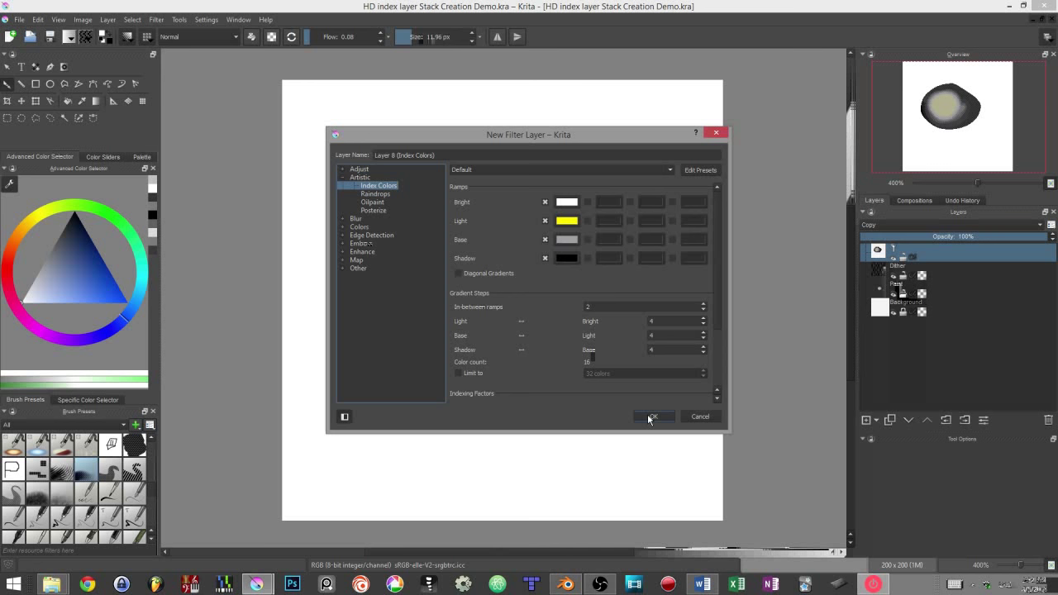
# Confirm the new Index Colors filter layer so the blob shows stepped grey tones
pyautogui.click(652, 415)
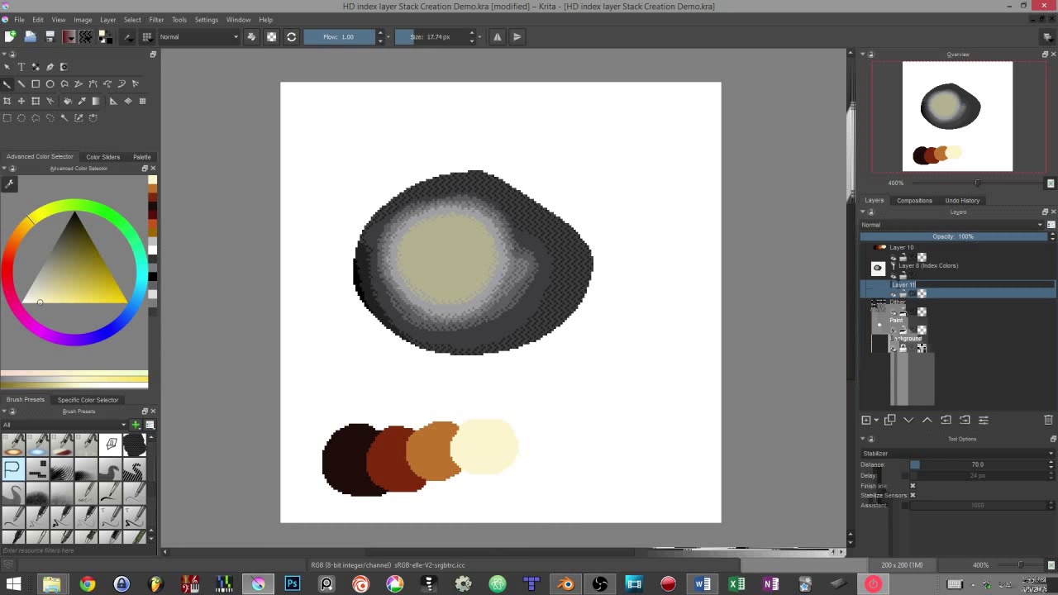
# Draw a black-to-white gradient strip across the canvas top, then select the Index Colors layer
pyautogui.moveTo(318, 116); pyautogui.dragTo(686, 135)
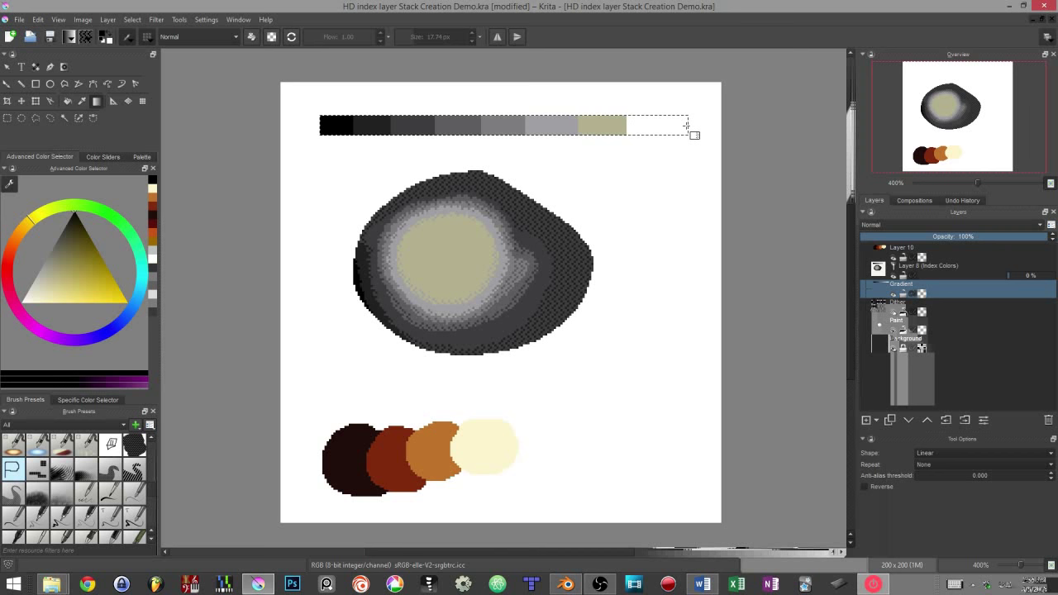
pyautogui.click(926, 266)
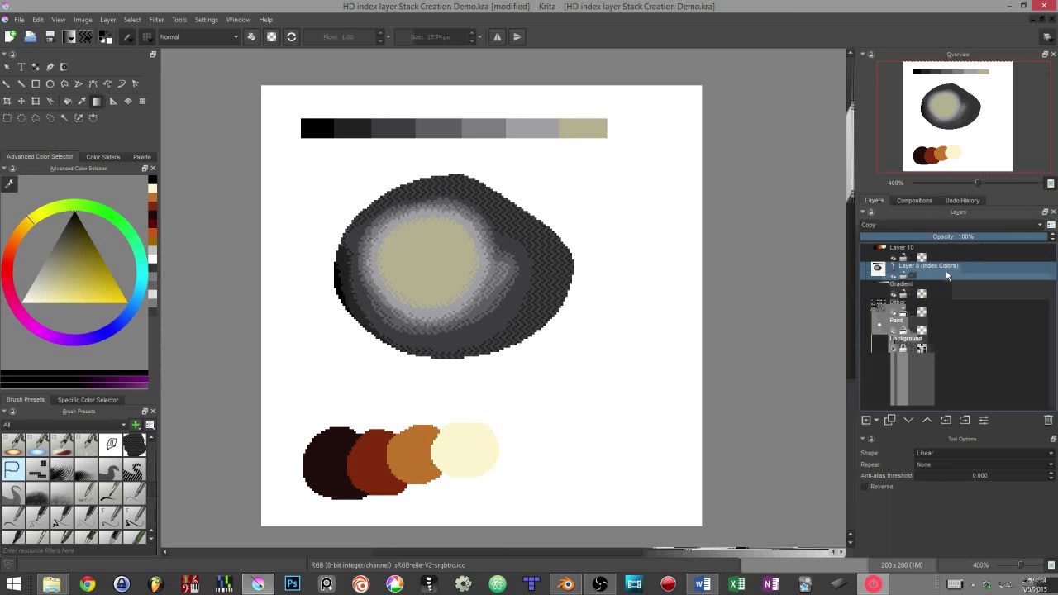
# Limit the Index Colors layer to 8 colors and start choosing a new Bright ramp colour
pyautogui.rightClick(930, 266)
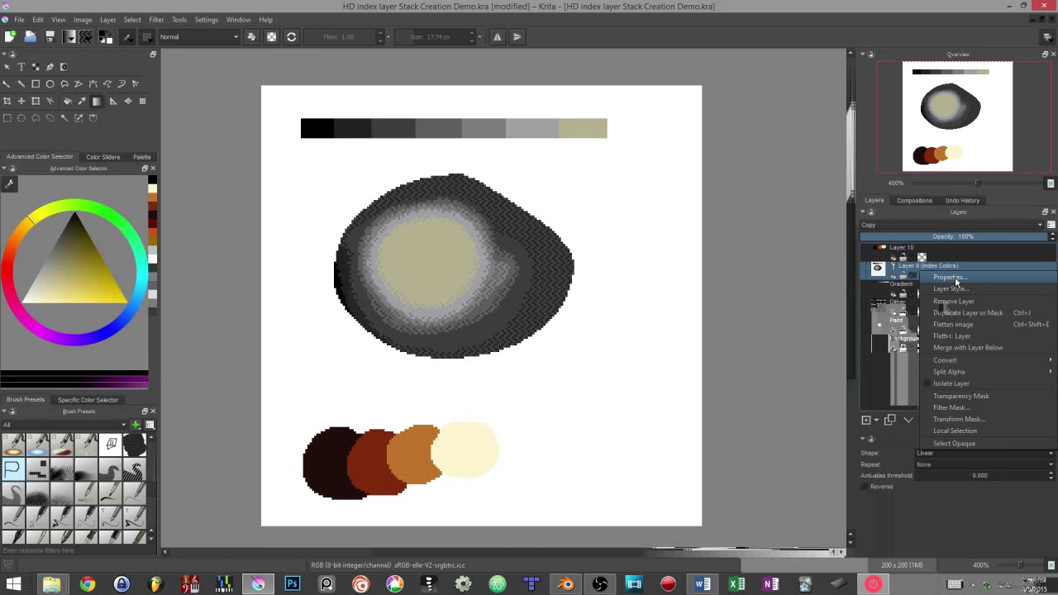
pyautogui.click(948, 277)
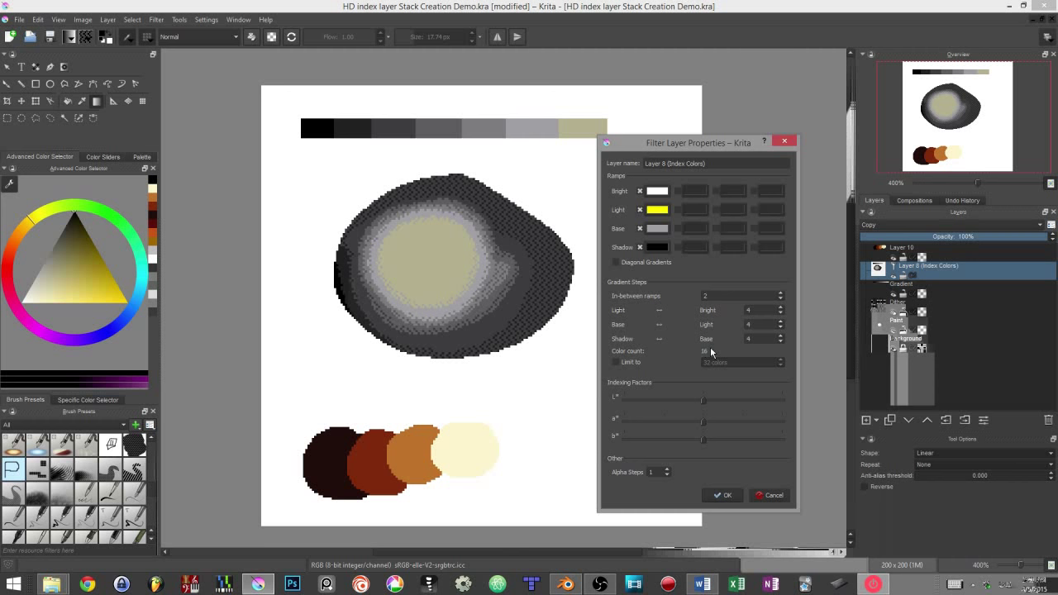
pyautogui.moveTo(612, 353)
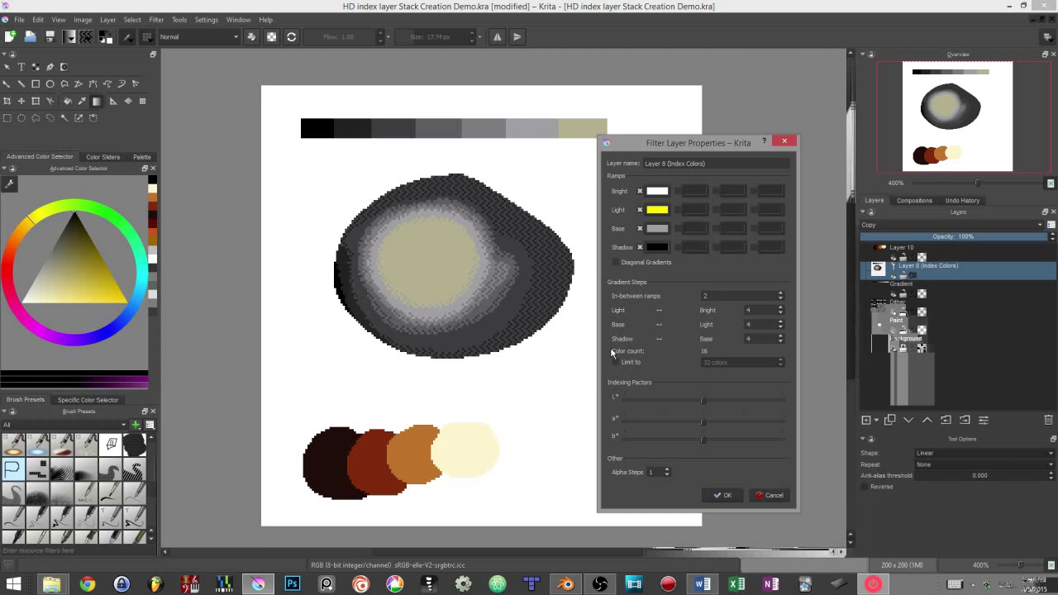
pyautogui.click(615, 362)
pyautogui.write('8')
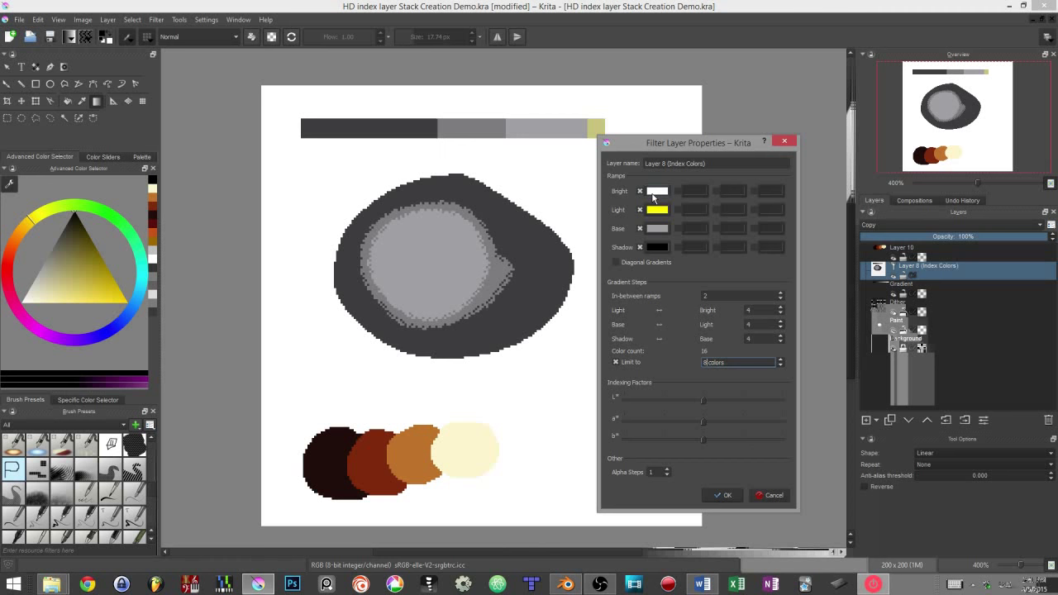
pyautogui.click(658, 191)
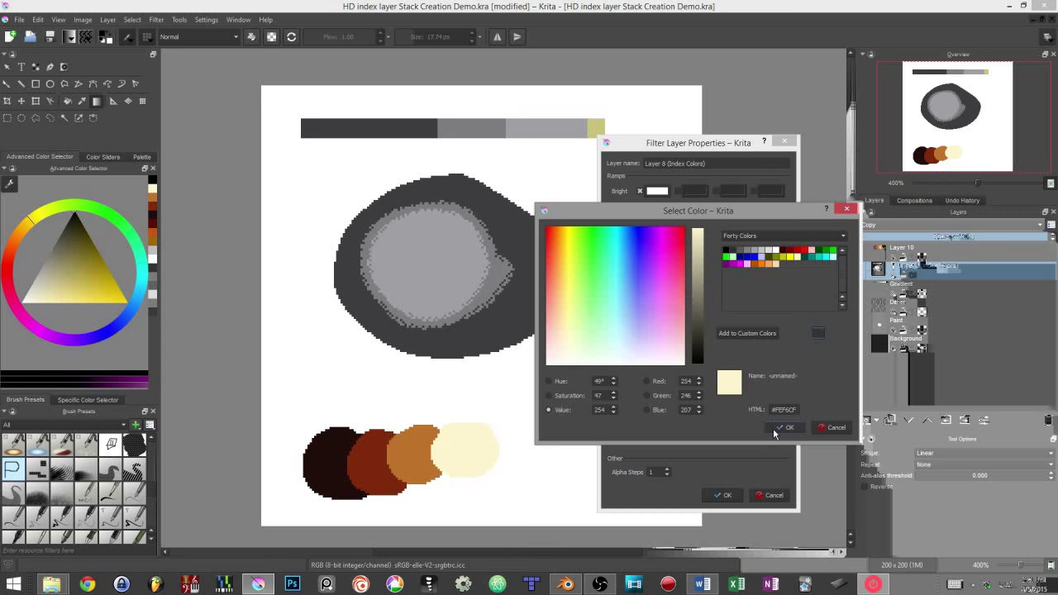
pyautogui.click(662, 232)
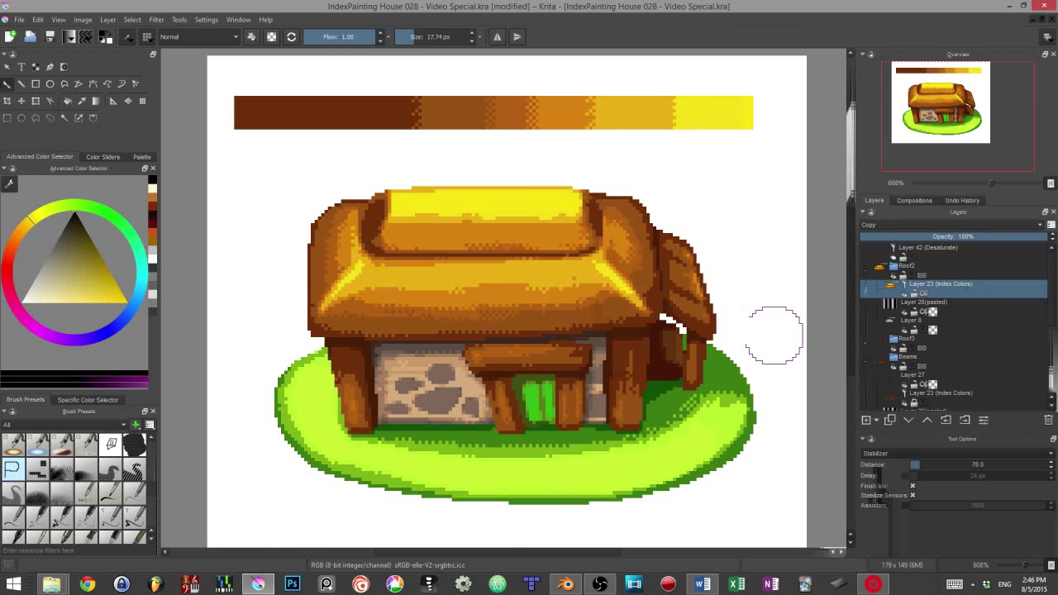
pyautogui.click(924, 302)
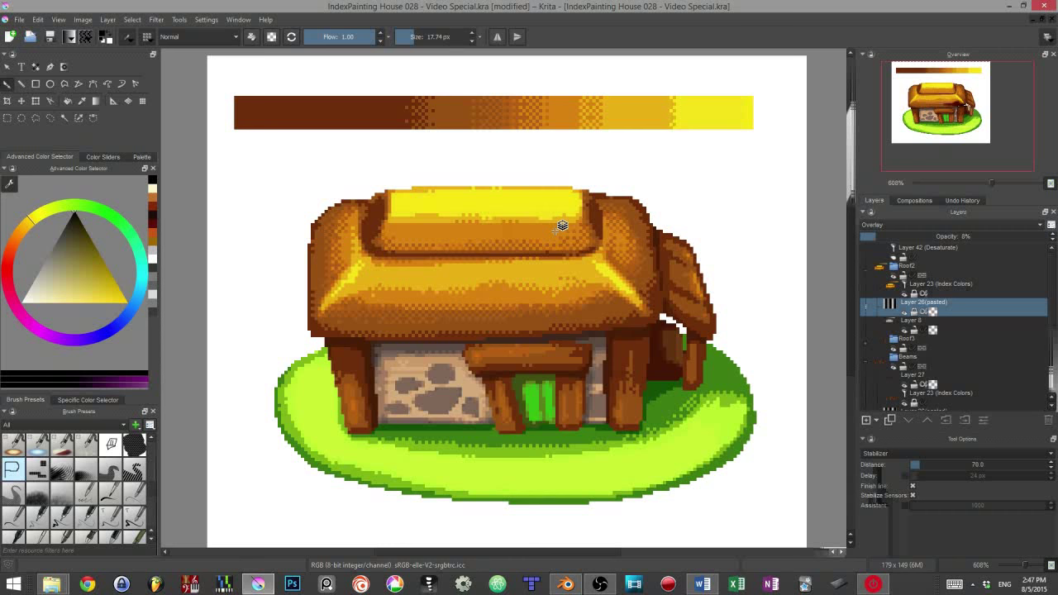
pyautogui.click(940, 283)
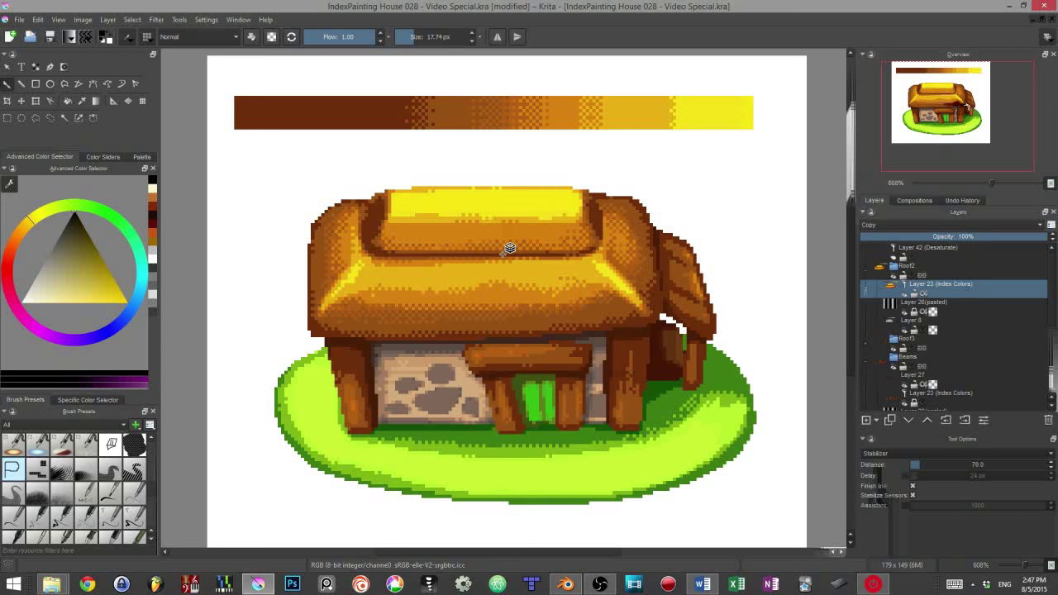